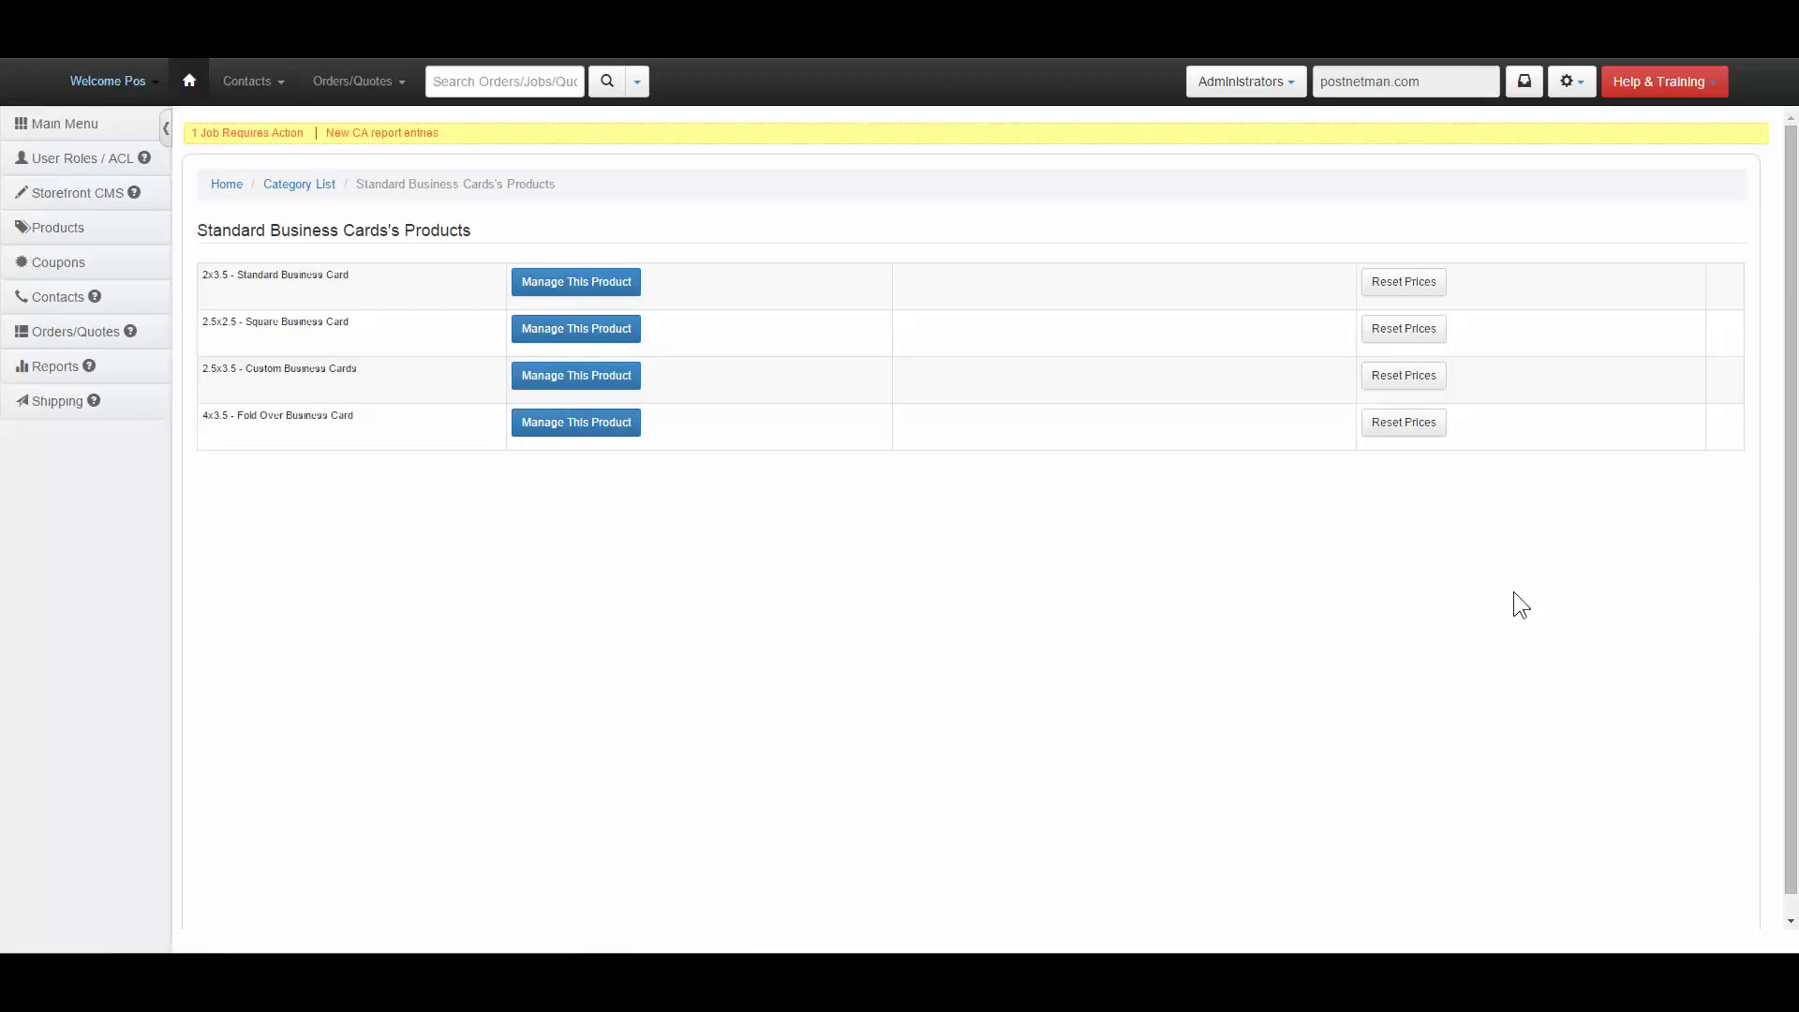
{"action": "mouse_move", "coordinate": [787, 326]}
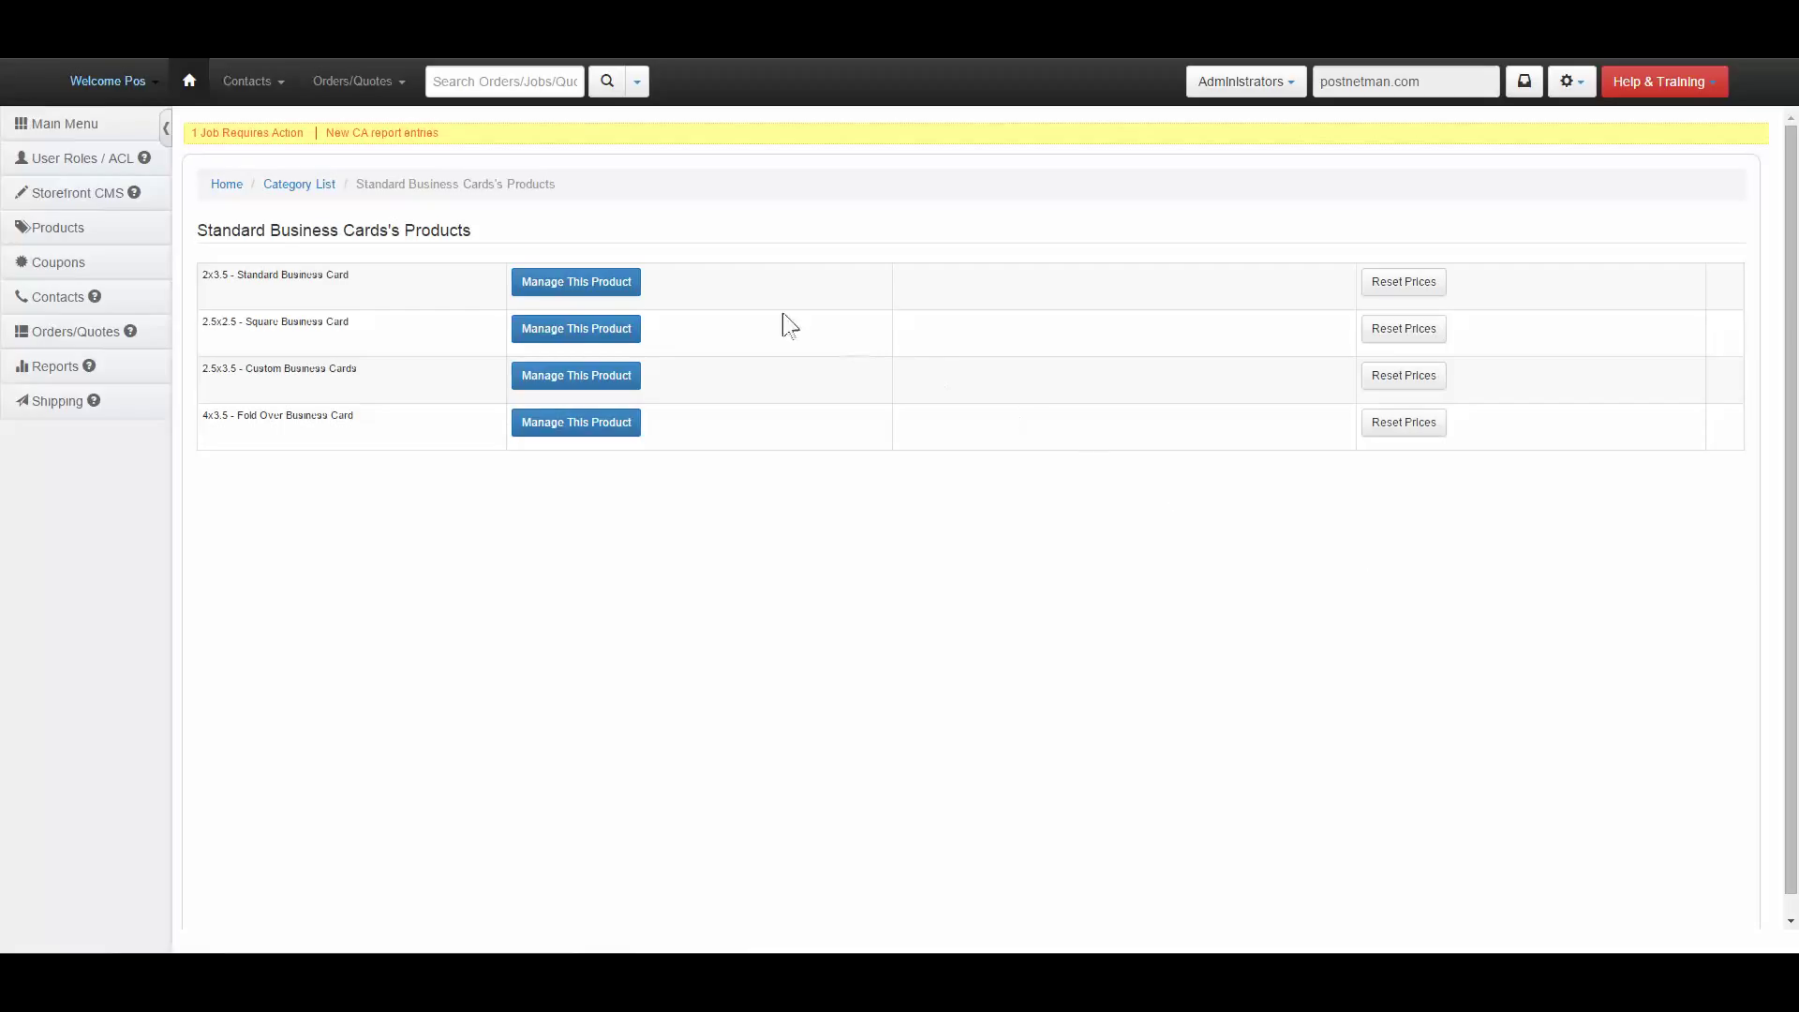
Step: Manage the 2x3.5 Standard Business Card and review its meta fields and 2 x 3.5 dimensions
{"action": "left_click", "coordinate": [576, 281]}
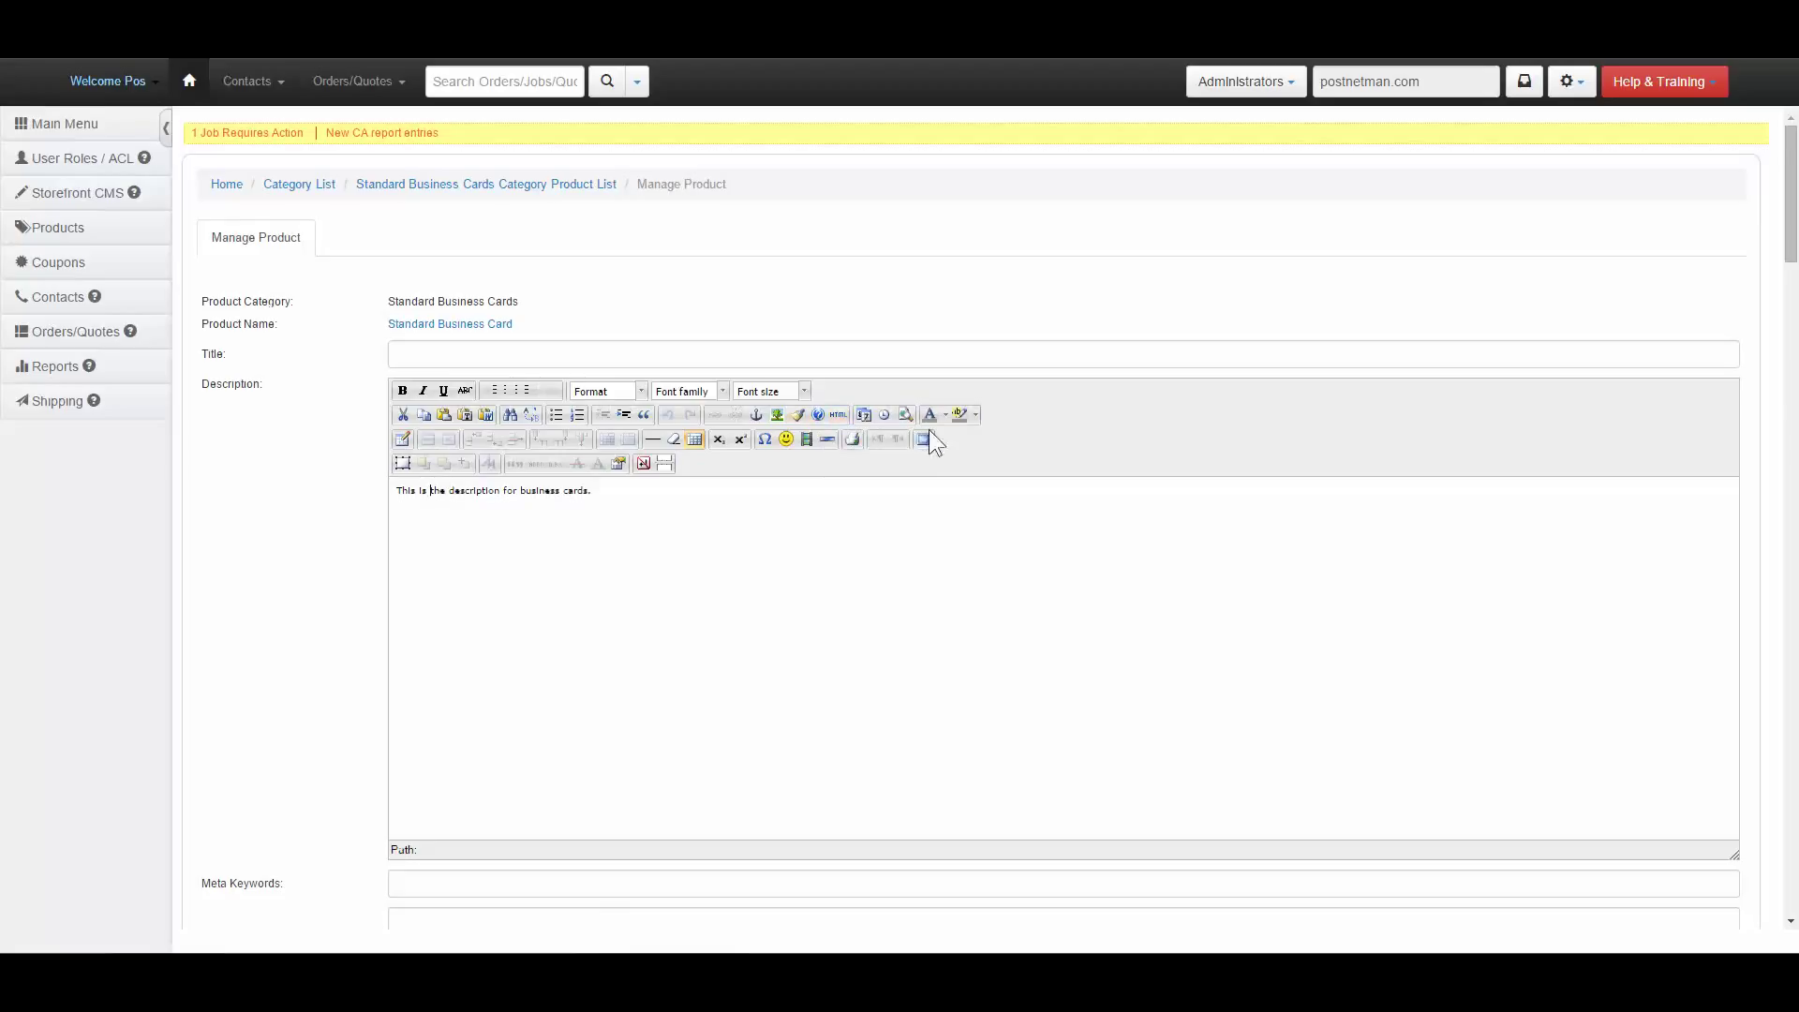
{"action": "scroll", "scroll_direction": "down", "scroll_amount": 3}
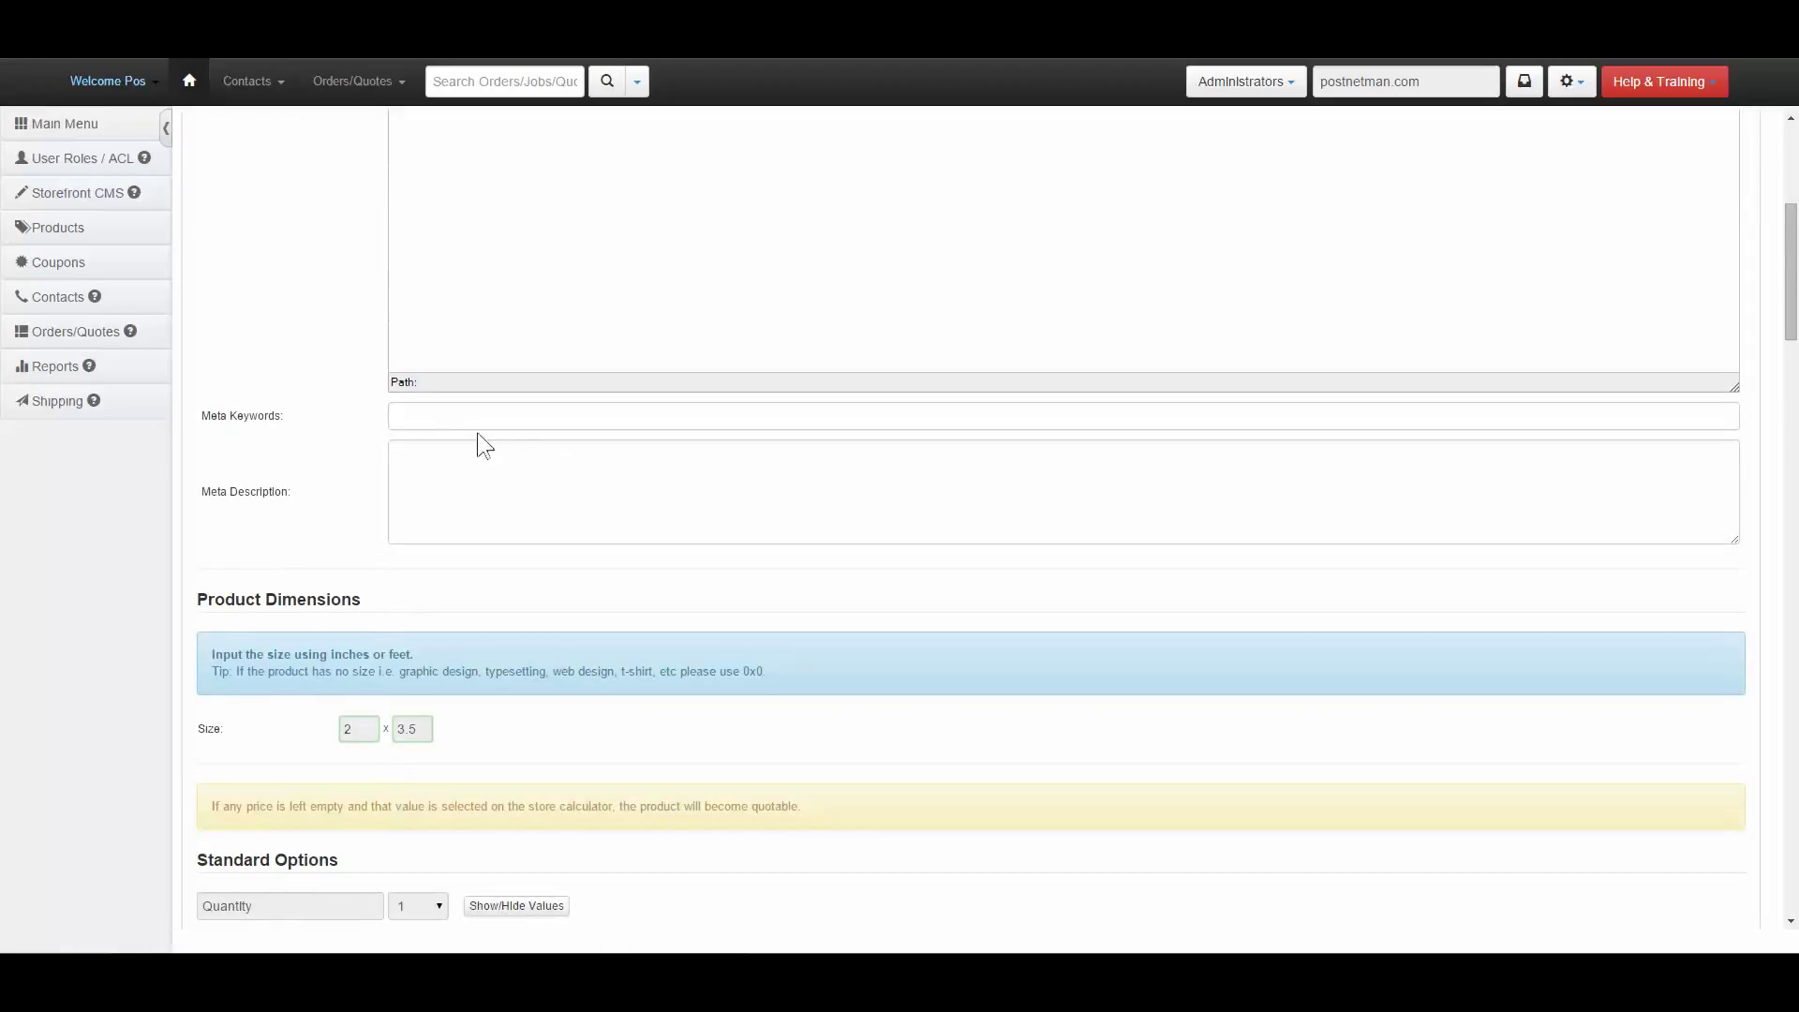